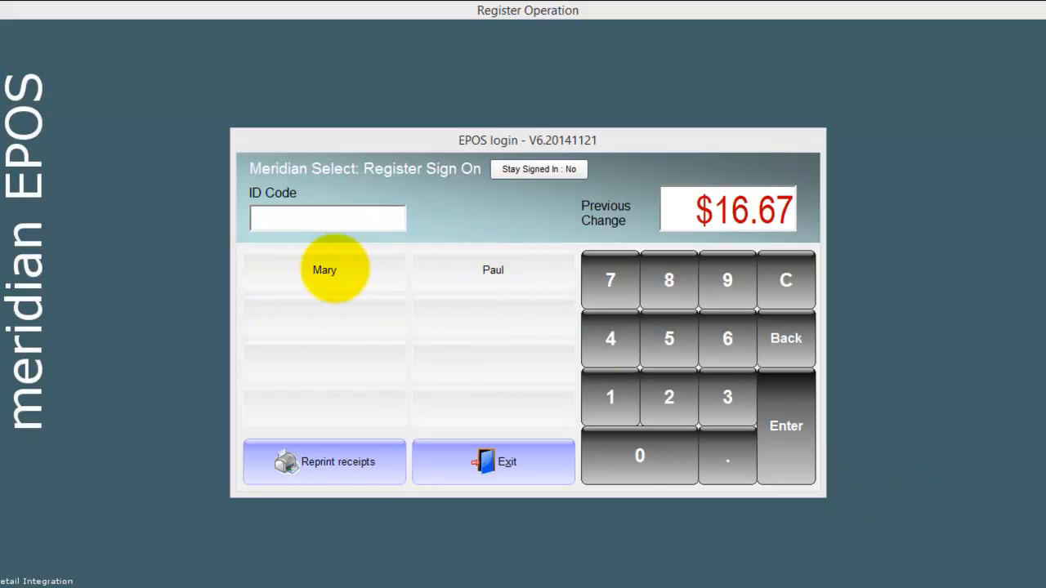
mouse_move(487, 337)
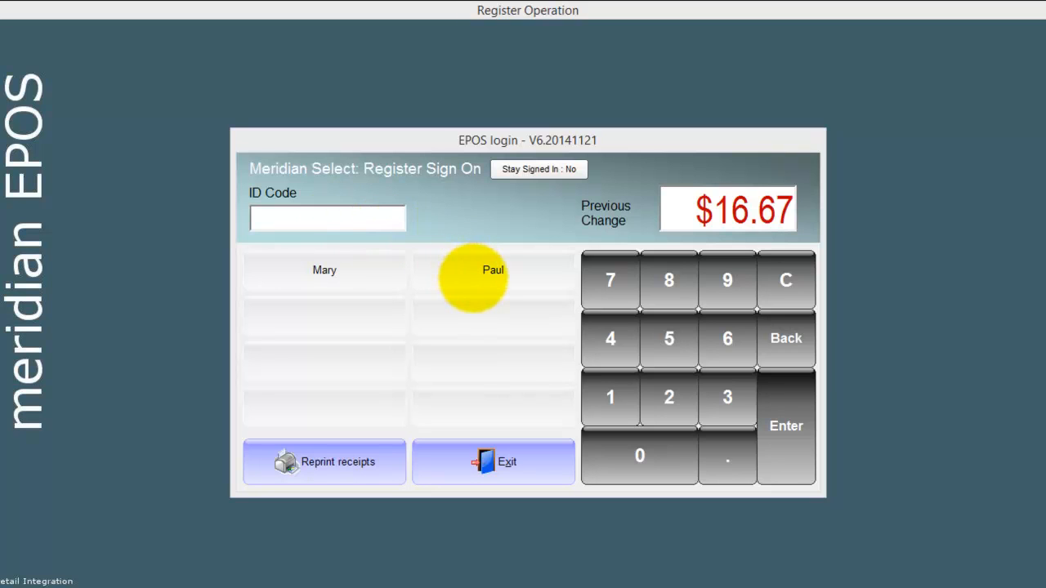
Sign on to the register as a staff member and ring up three items totalling $33.33.
left_click(493, 269)
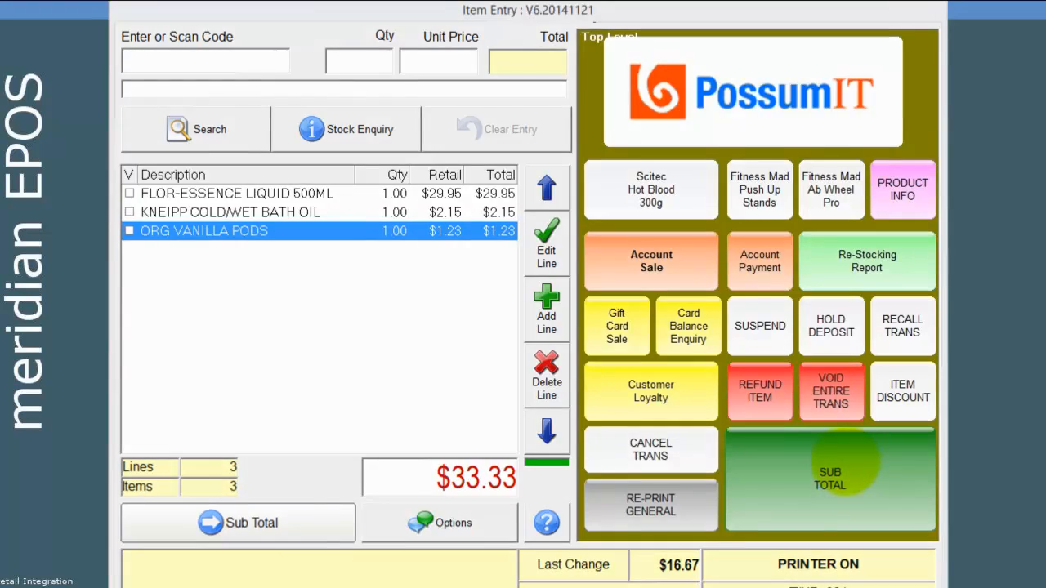
Sub-total the three-item $33.33 sale and tender it with [01] Cash.
left_click(830, 474)
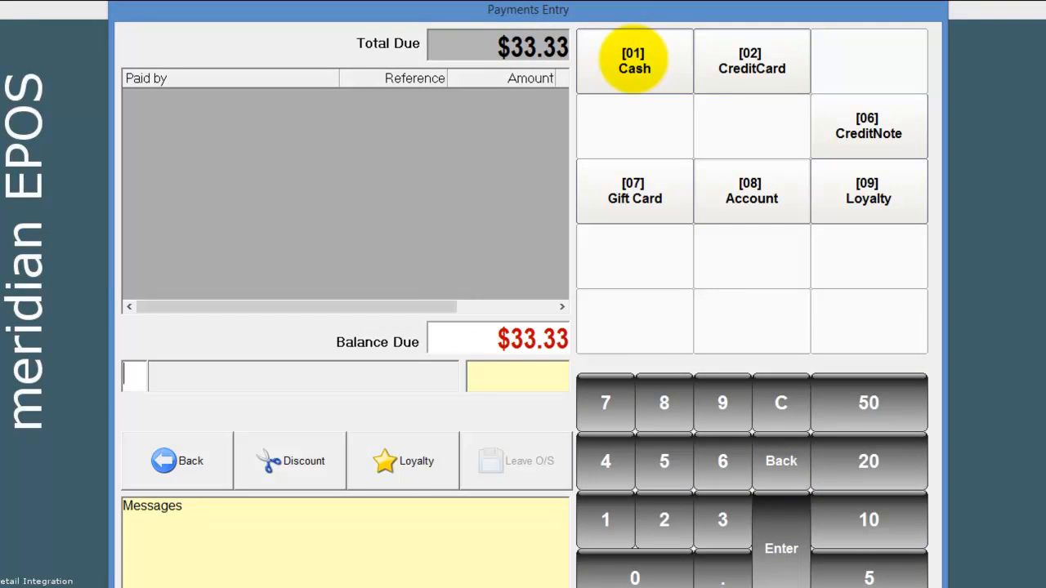
left_click(634, 60)
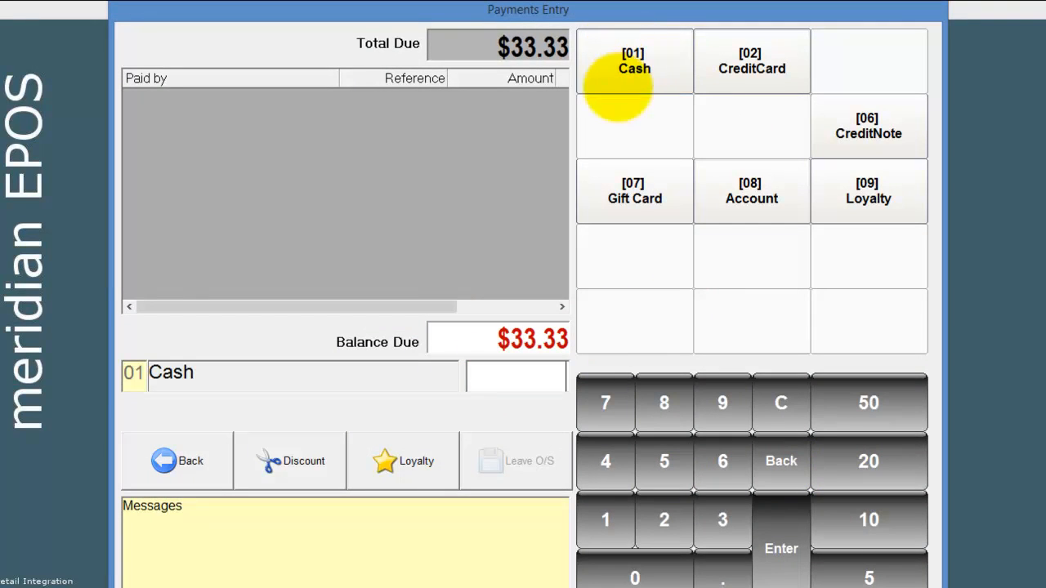
mouse_move(603, 243)
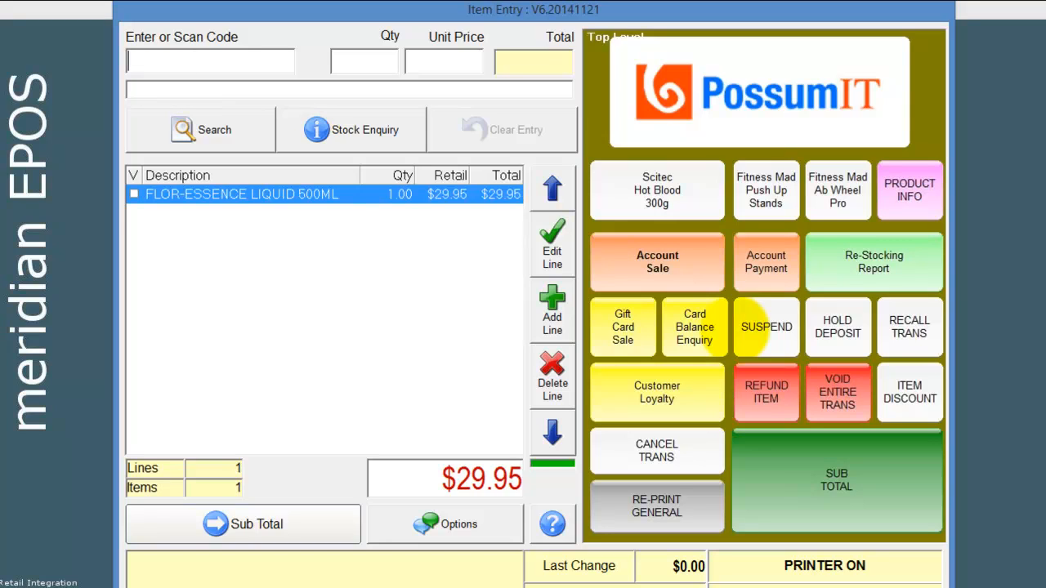
Add a second FLOR-ESSENCE LIQUID 500ML line and put the $59.90 sale on hold with a deposit.
left_click(552, 311)
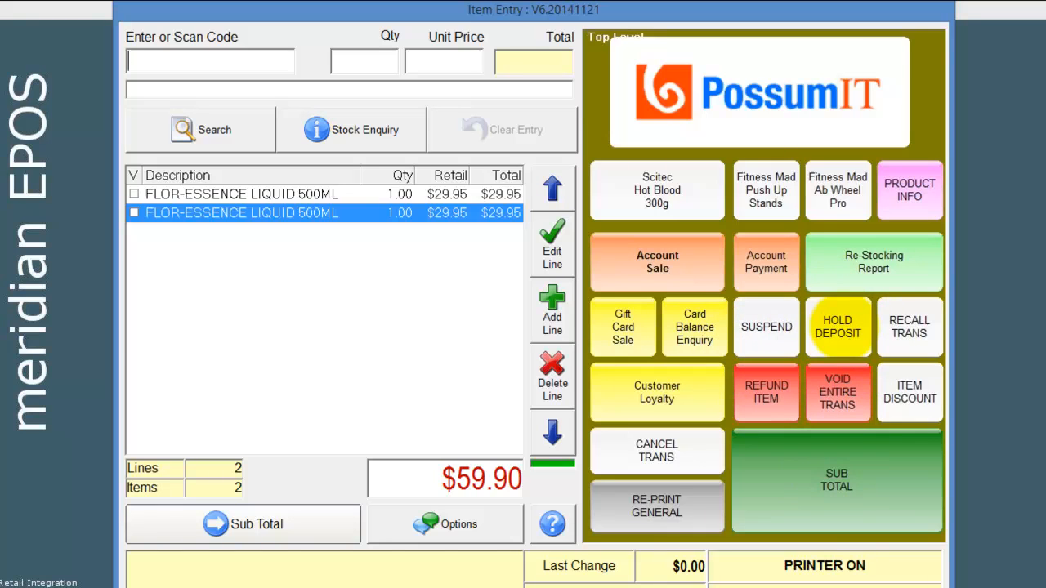
left_click(836, 327)
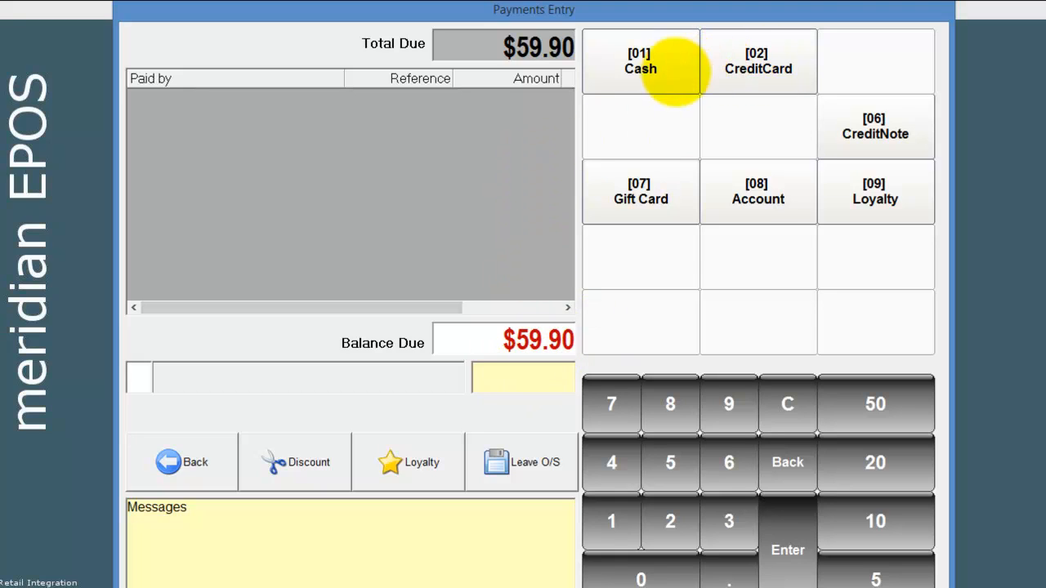
mouse_move(641, 62)
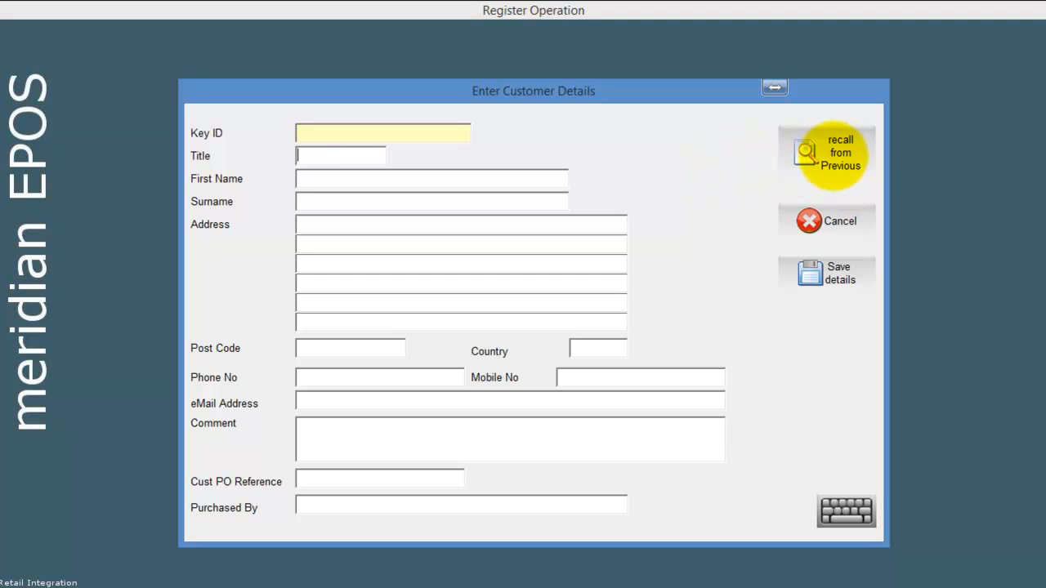
left_click(827, 156)
type("p")
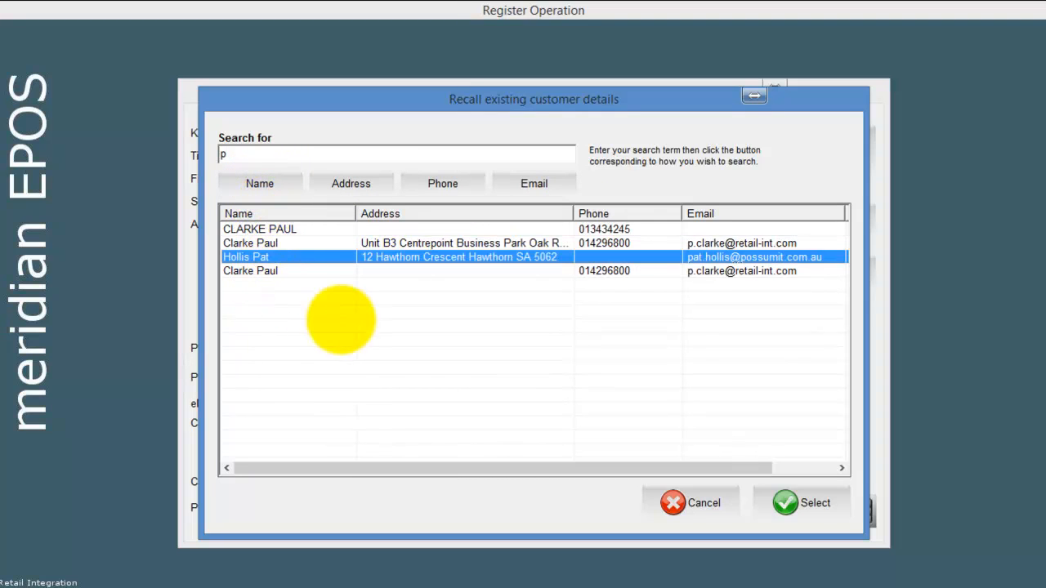
left_click(801, 503)
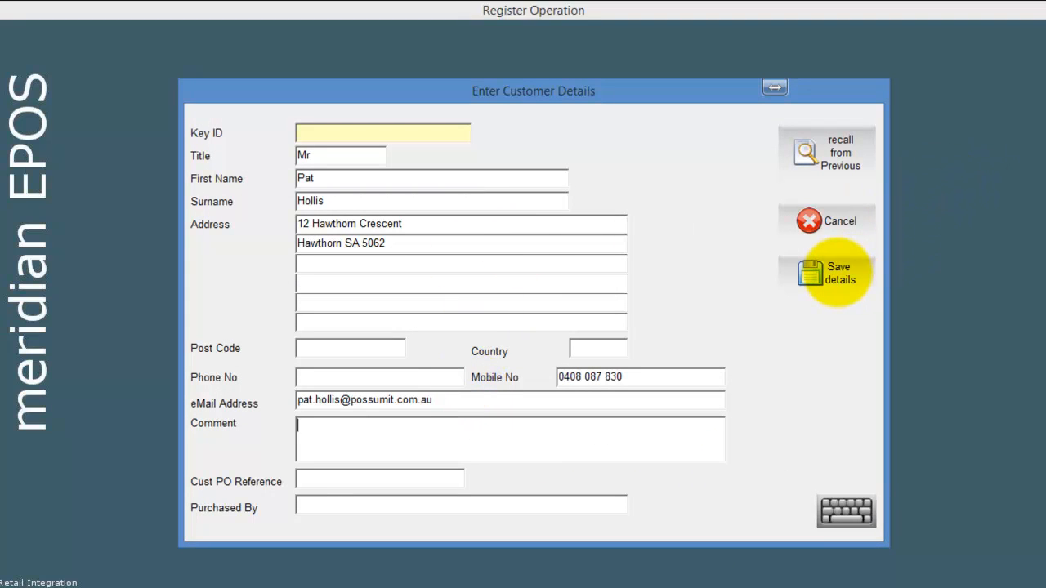
left_click(826, 273)
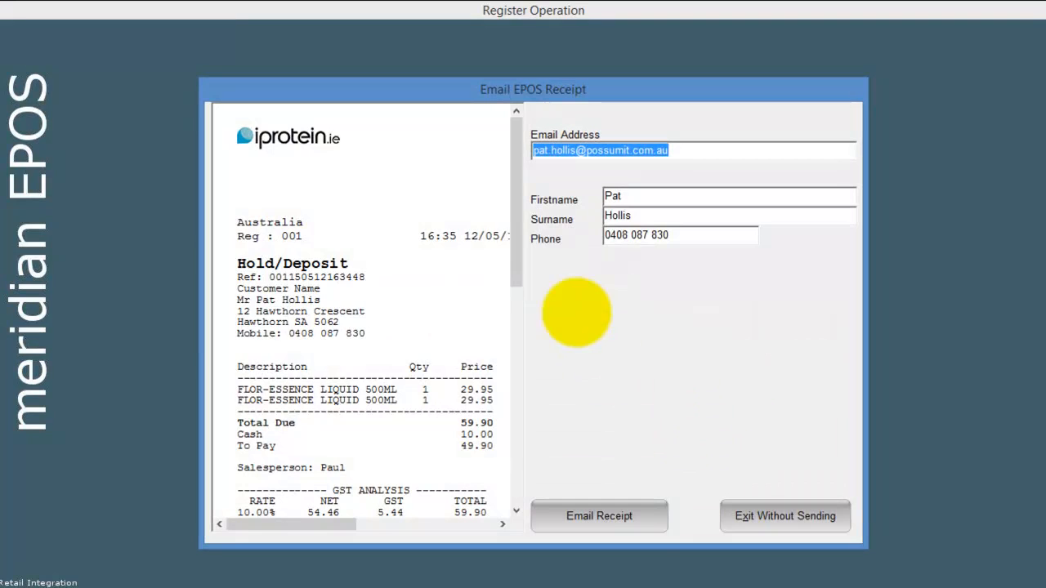
Review the Hold/Deposit receipt and exit without sending the email.
scroll("down", 3)
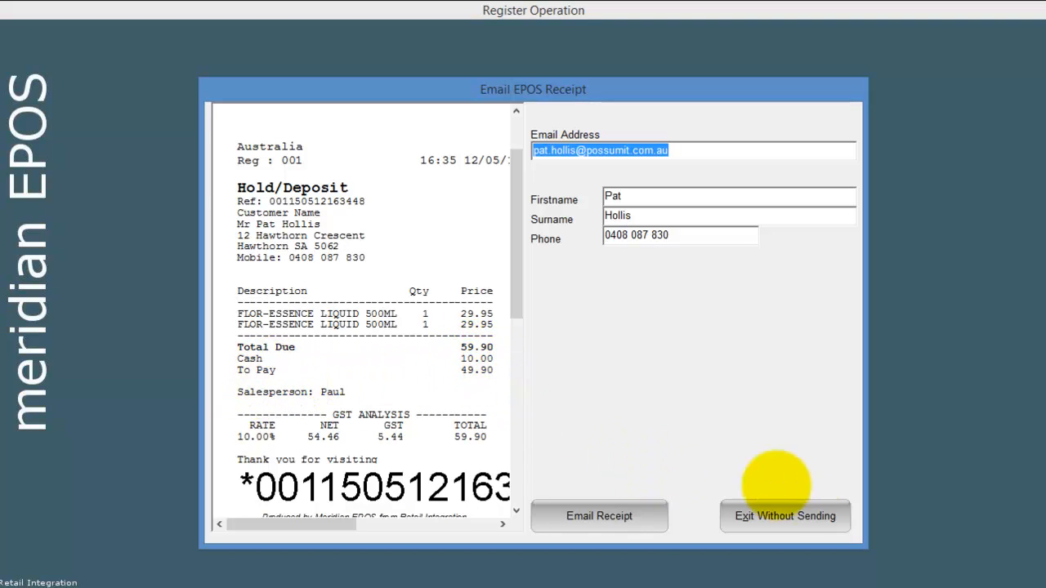
mouse_move(598, 516)
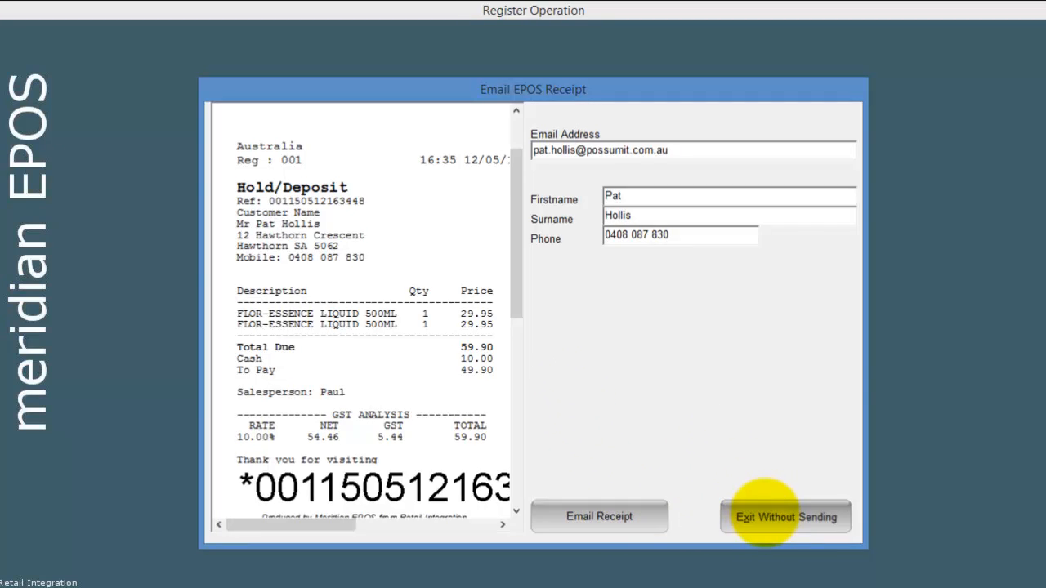
left_click(786, 517)
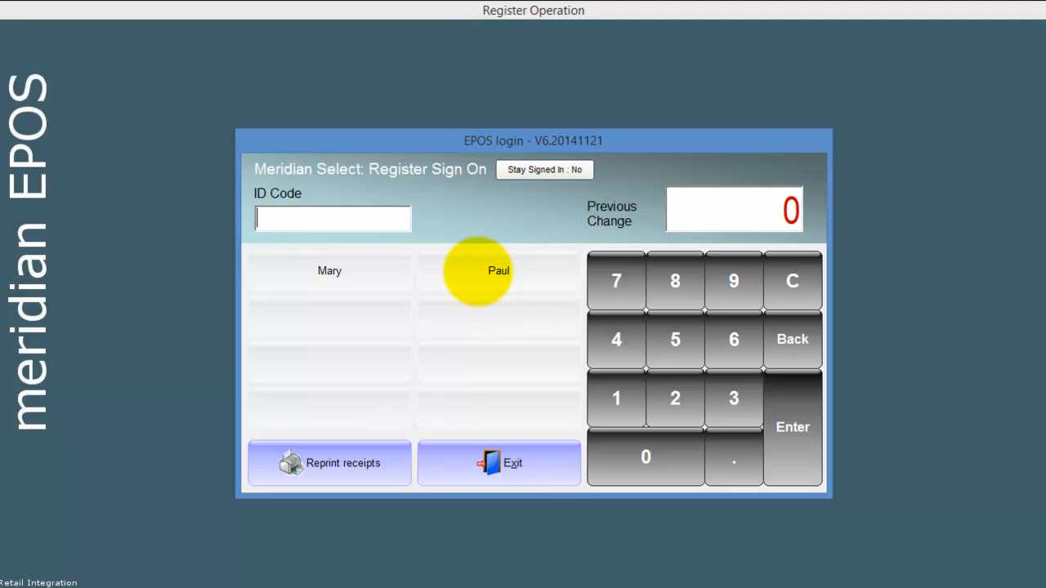
left_click(498, 271)
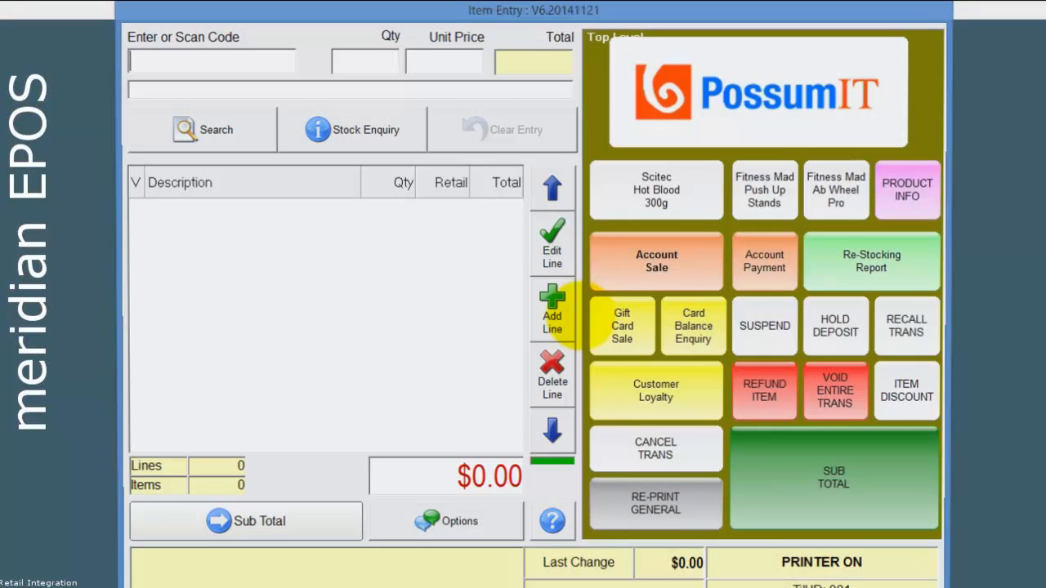
left_click(905, 326)
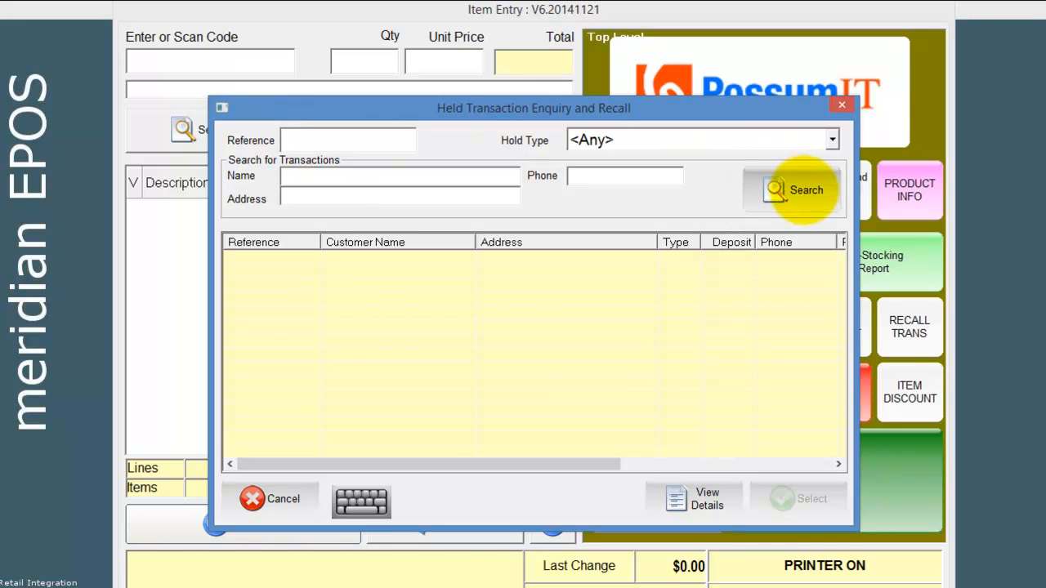
left_click(804, 190)
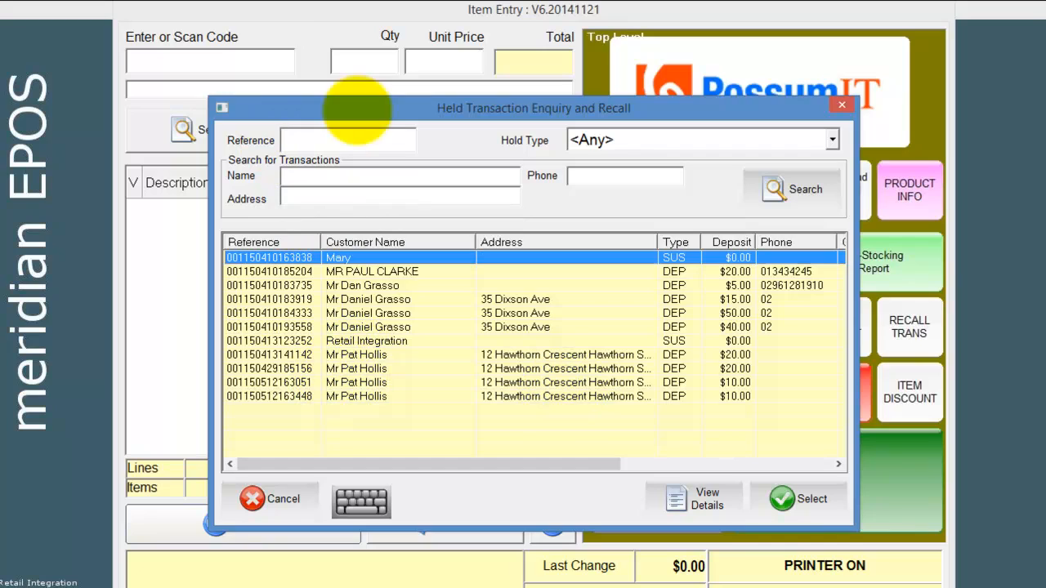
mouse_move(624, 177)
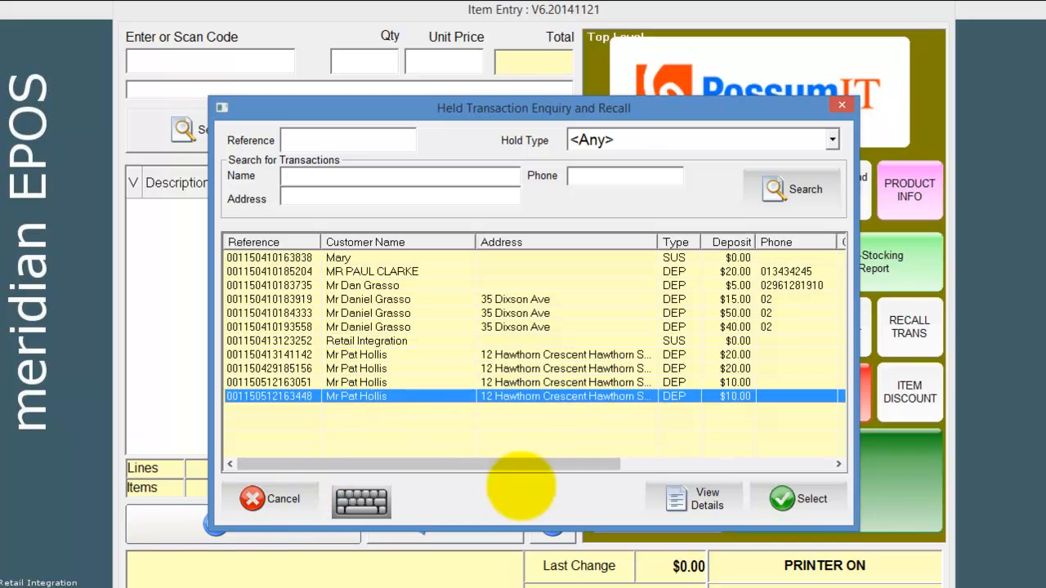
left_click(811, 498)
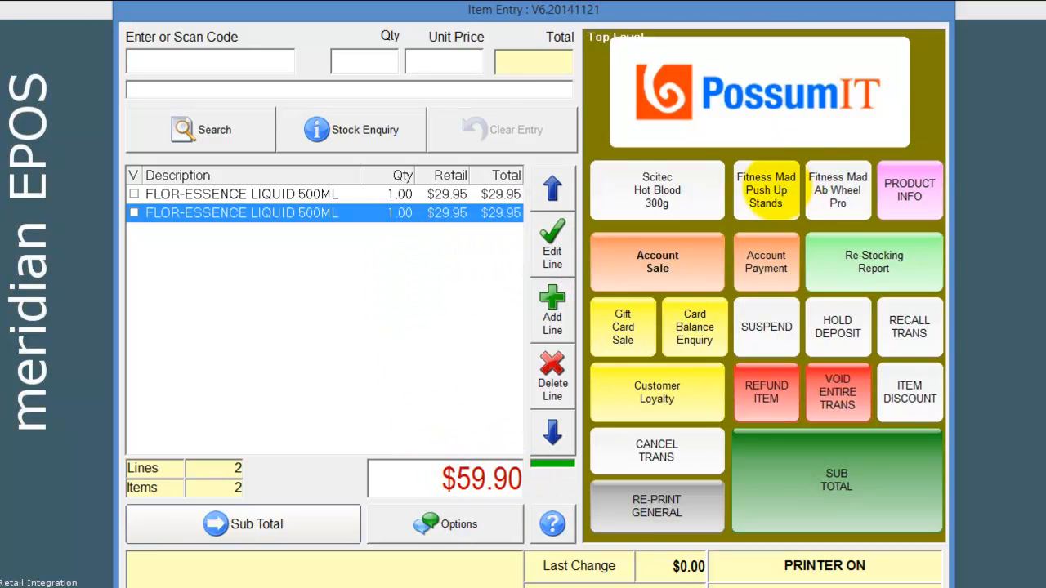
Sub-total the recalled lay-by and tender the $49.90 balance with [02] CreditCard.
left_click(837, 480)
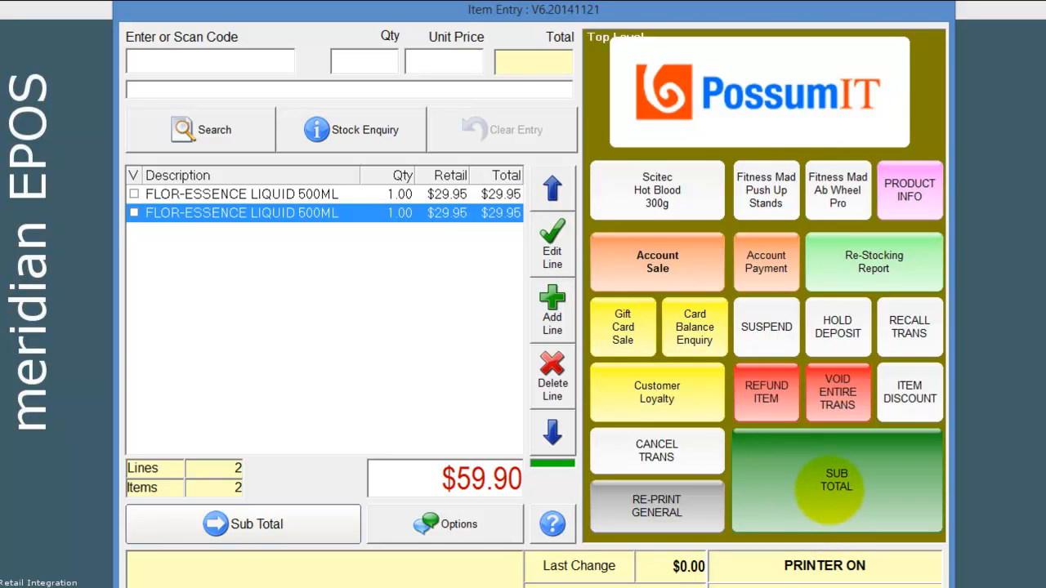
left_click(242, 523)
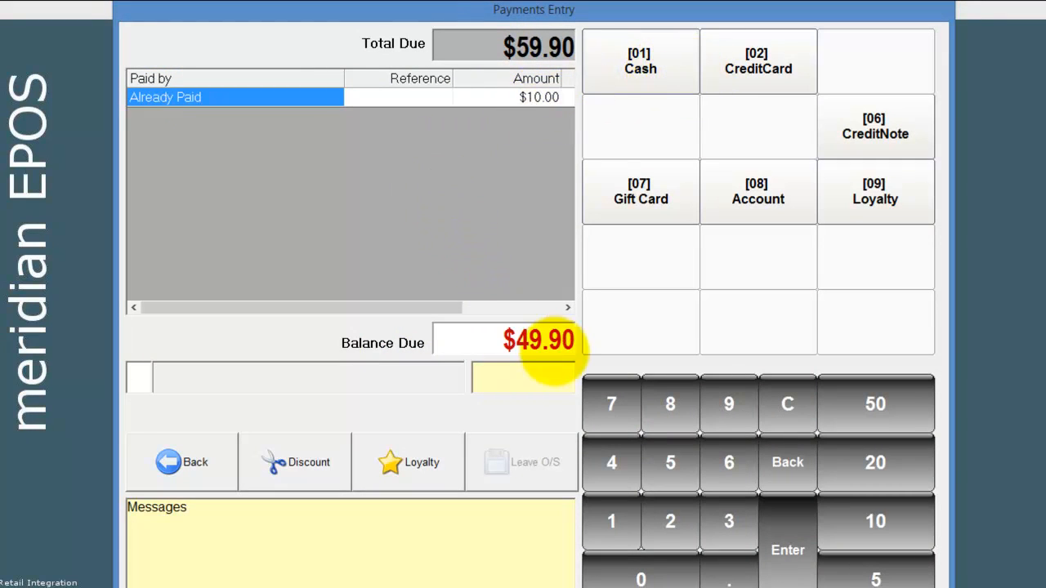
mouse_move(601, 276)
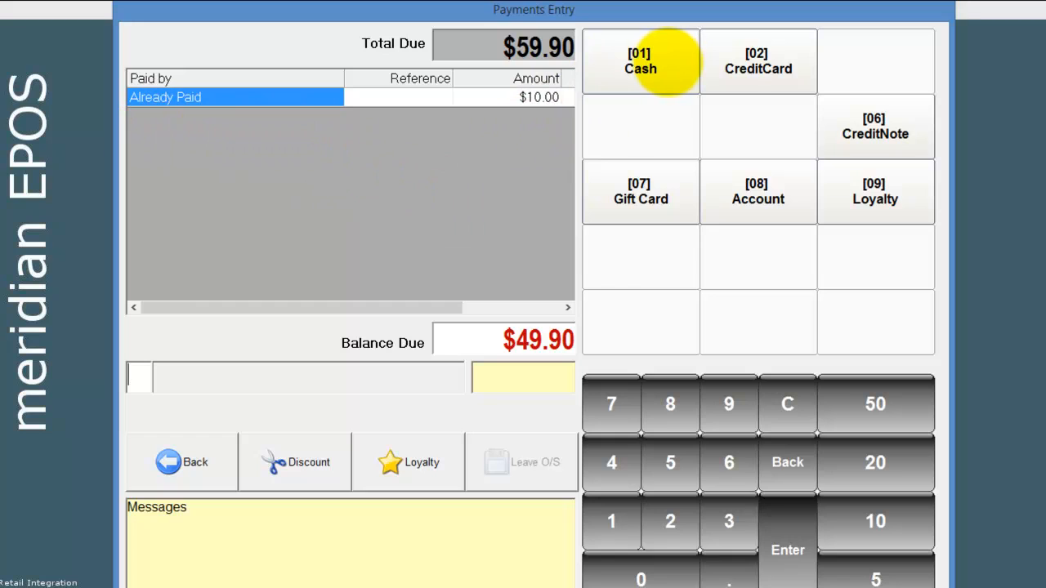
left_click(757, 60)
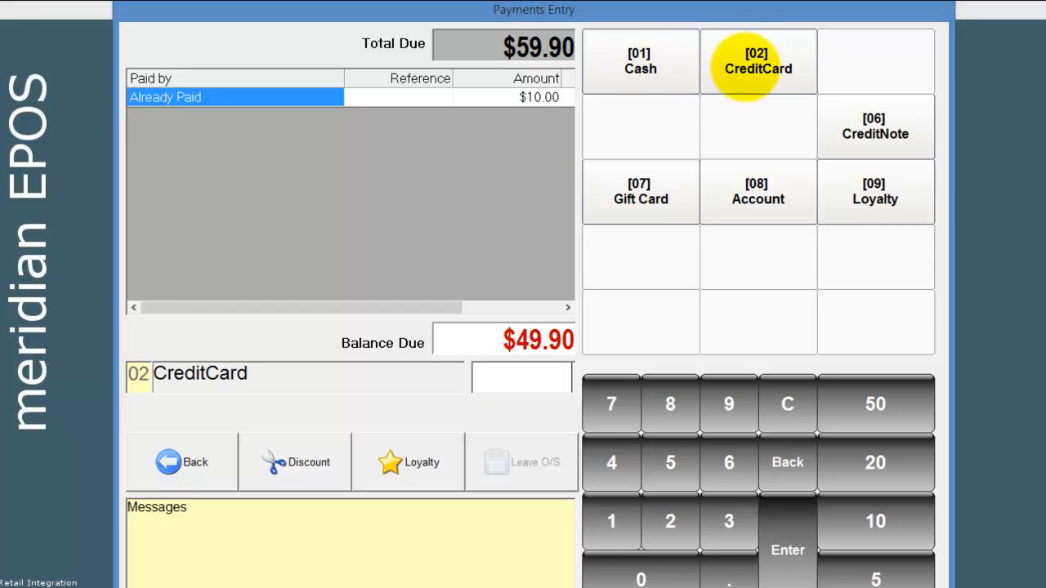
mouse_move(608, 338)
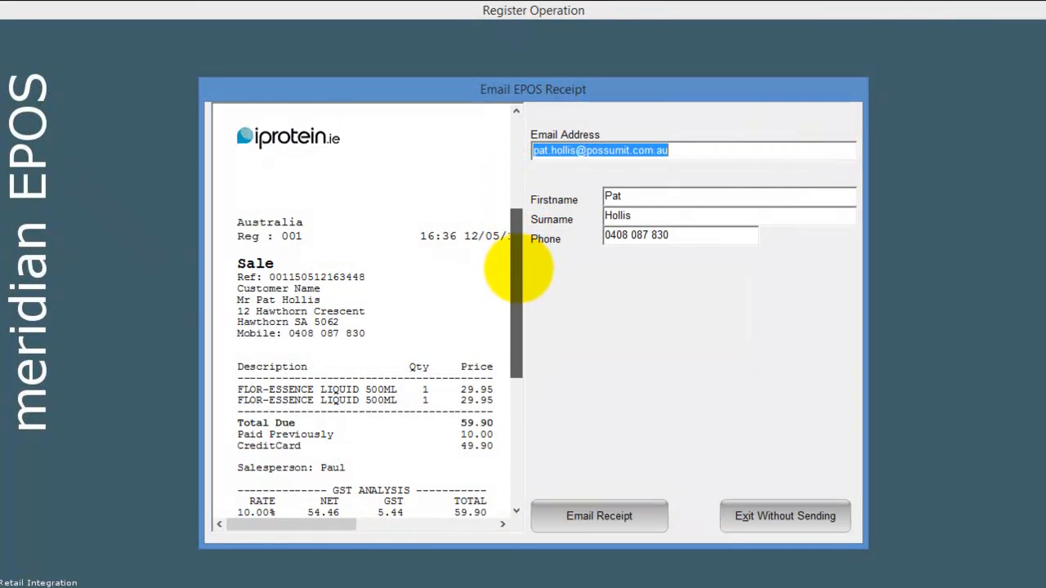
Review the lay-by receipt and exit without sending the email.
scroll("down", 3)
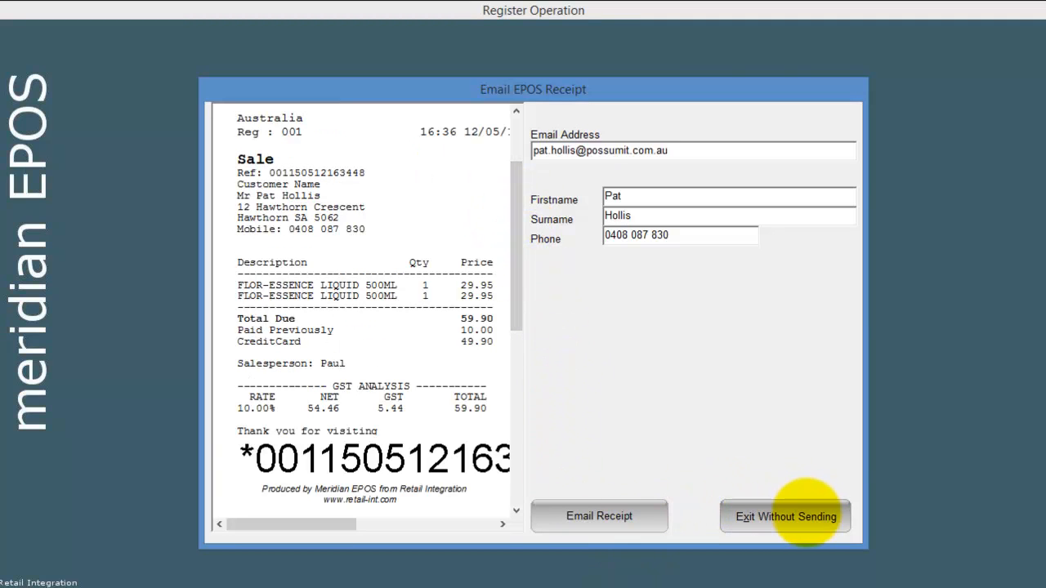
left_click(784, 517)
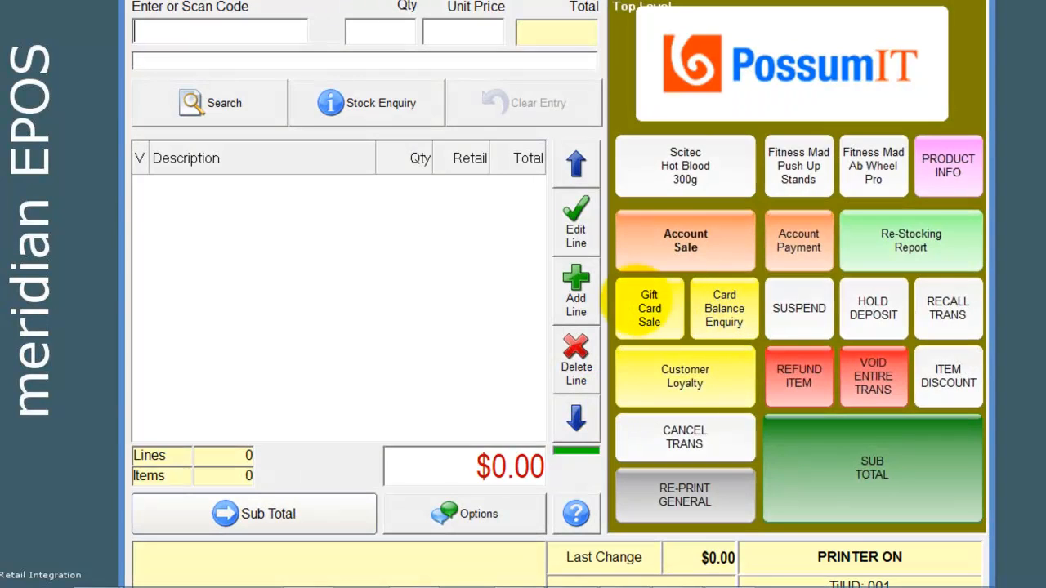
Sell a $150 gift card paid by credit card and accept the card details to issue it.
left_click(649, 307)
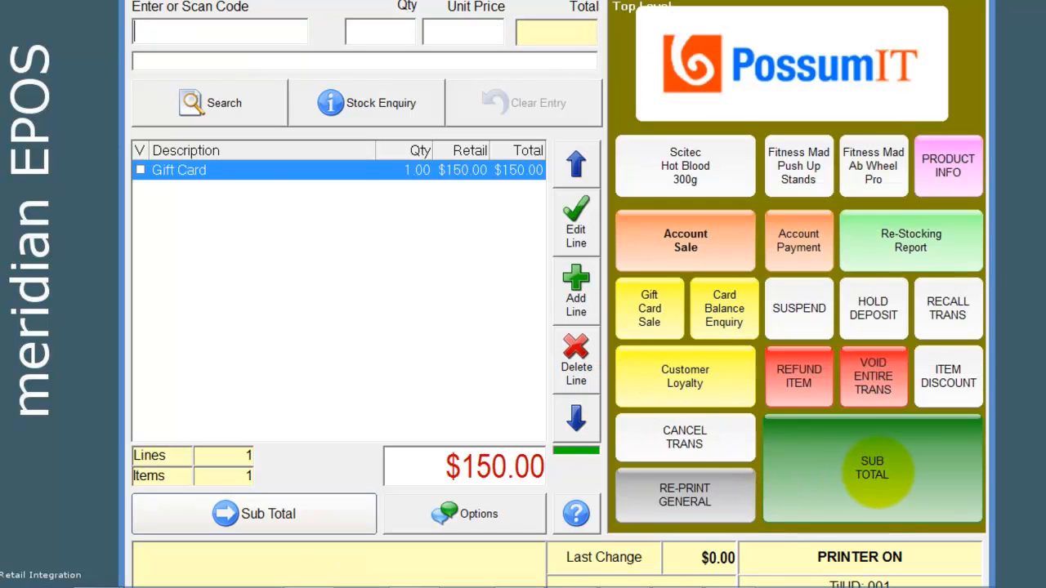
left_click(871, 467)
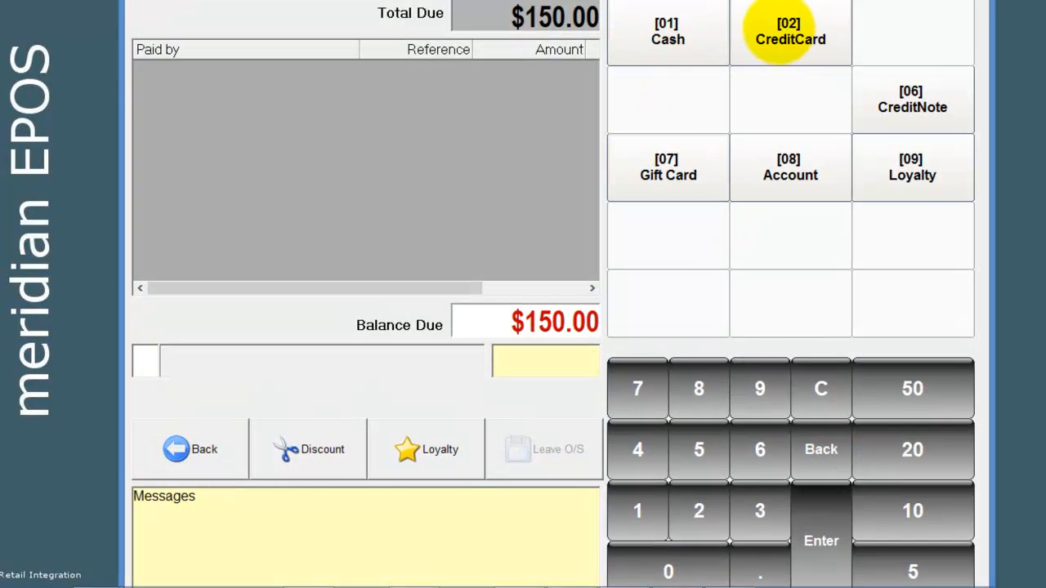
left_click(789, 31)
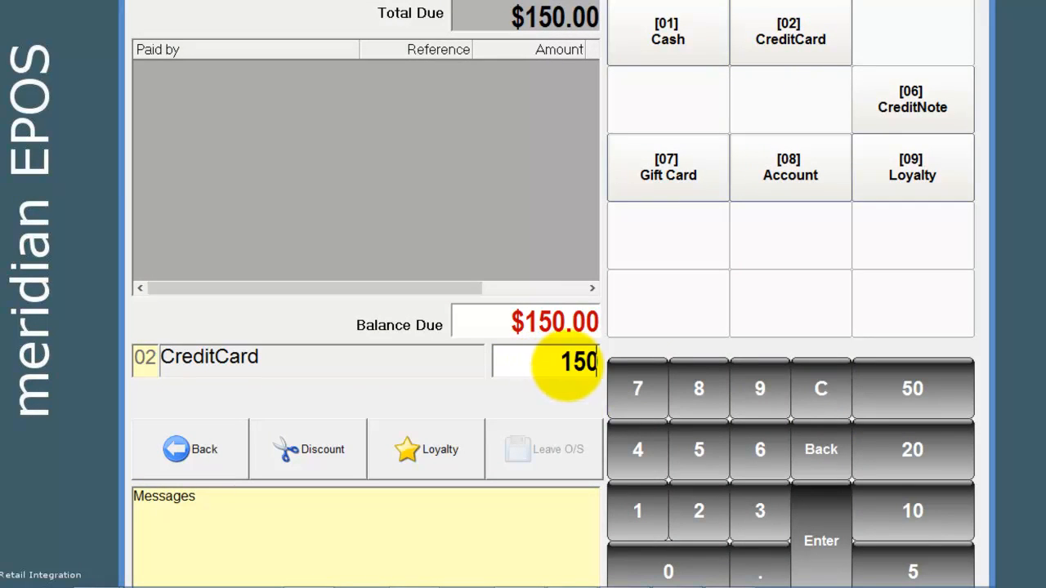
left_click(820, 539)
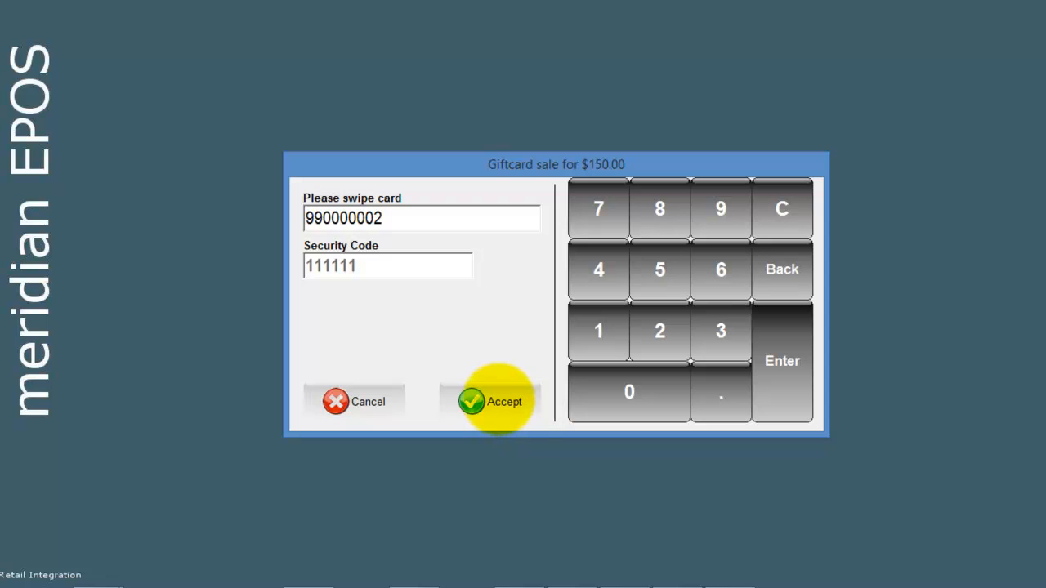
left_click(490, 402)
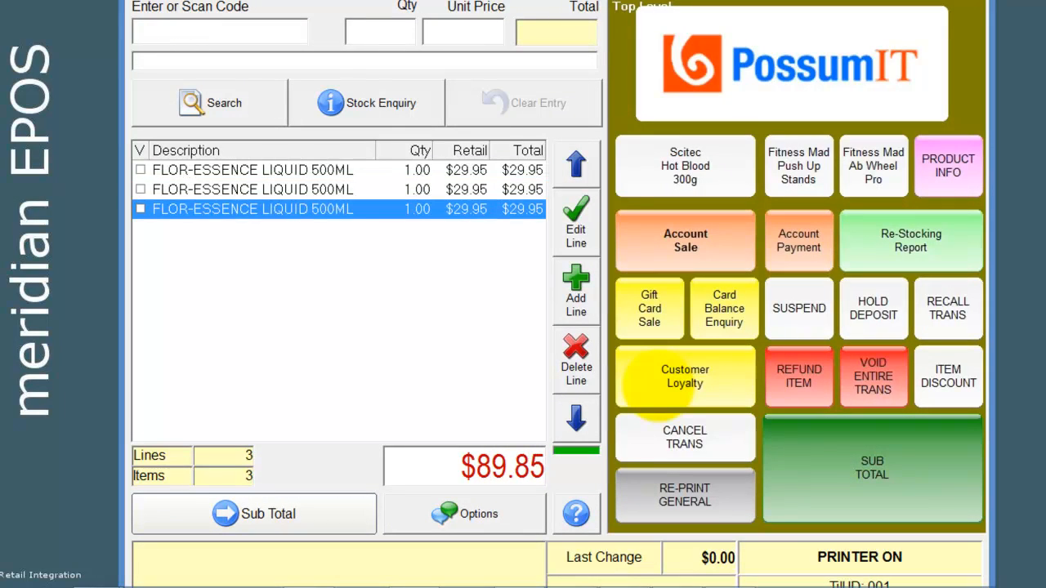
mouse_move(797, 307)
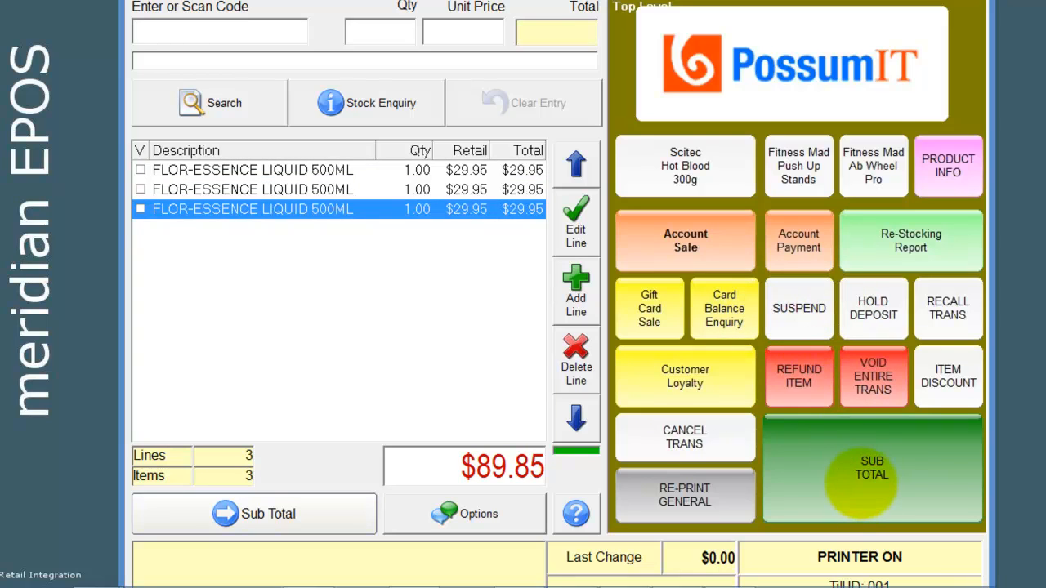
Sub-total the $89.85 sale and pay it with gift card 990000002, leaving $60.15 on the card.
left_click(873, 467)
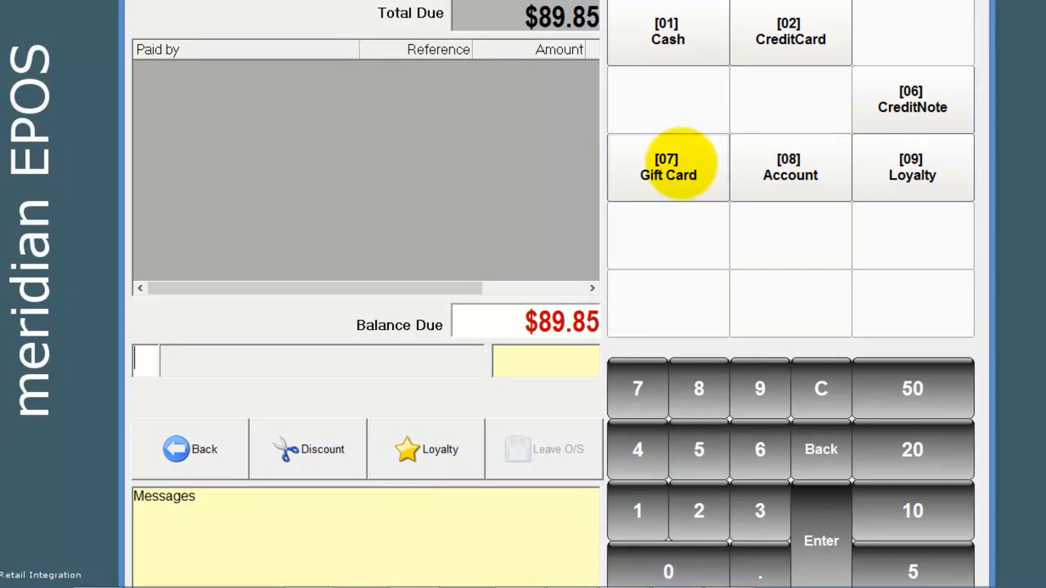
left_click(666, 167)
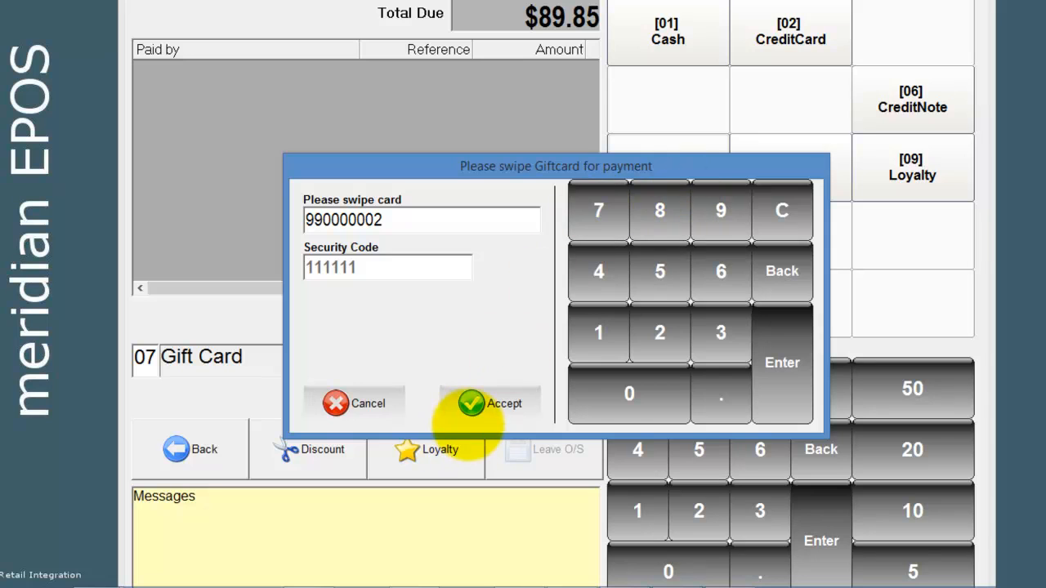
left_click(490, 402)
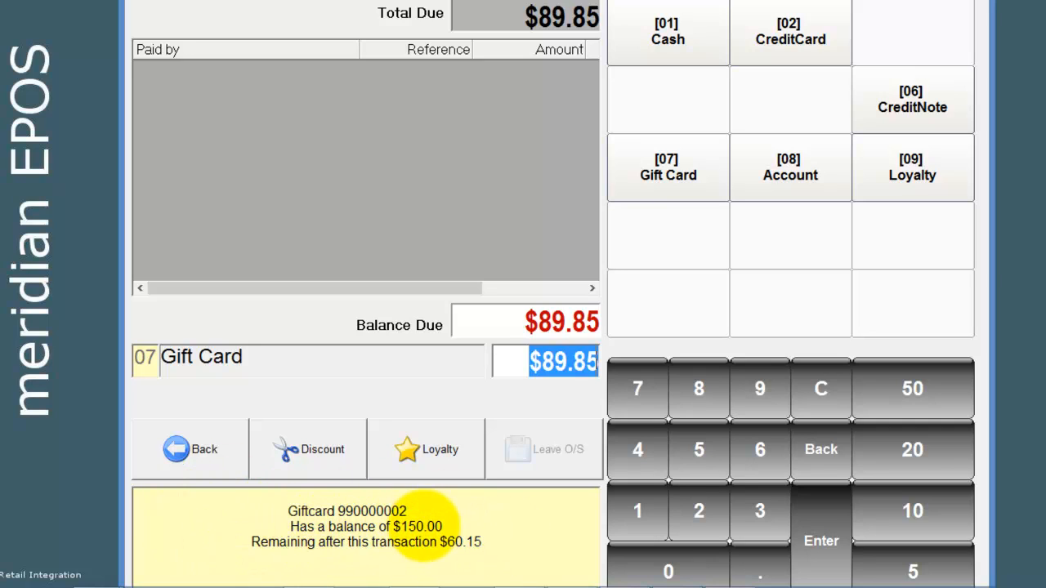
mouse_move(286, 555)
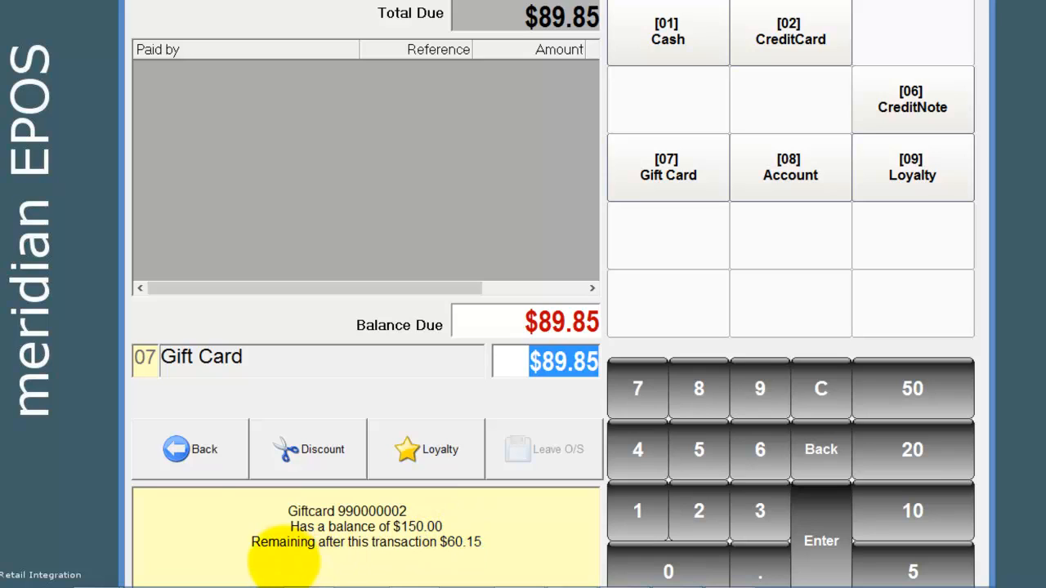
mouse_move(487, 543)
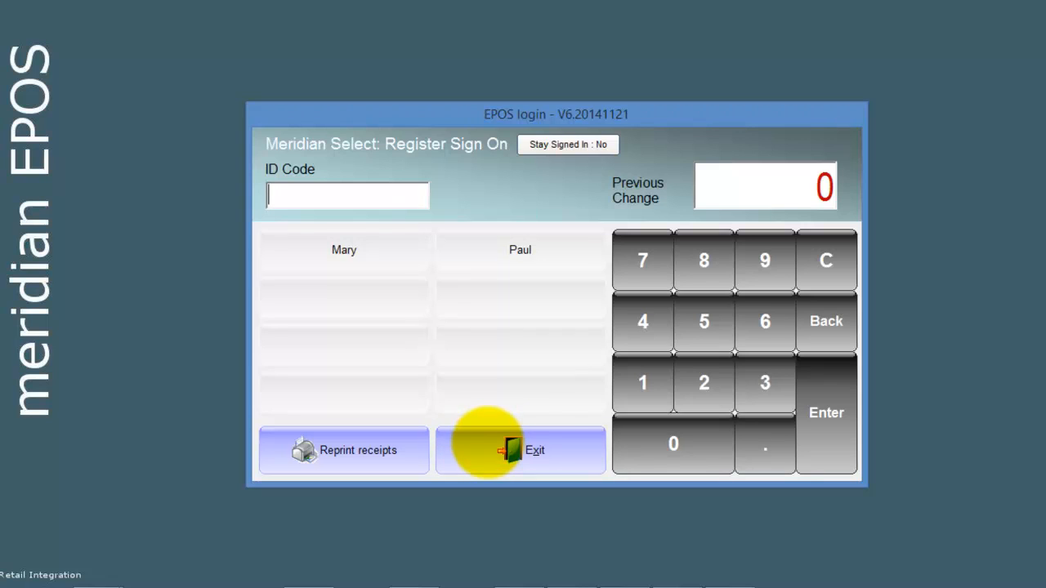
mouse_move(520, 249)
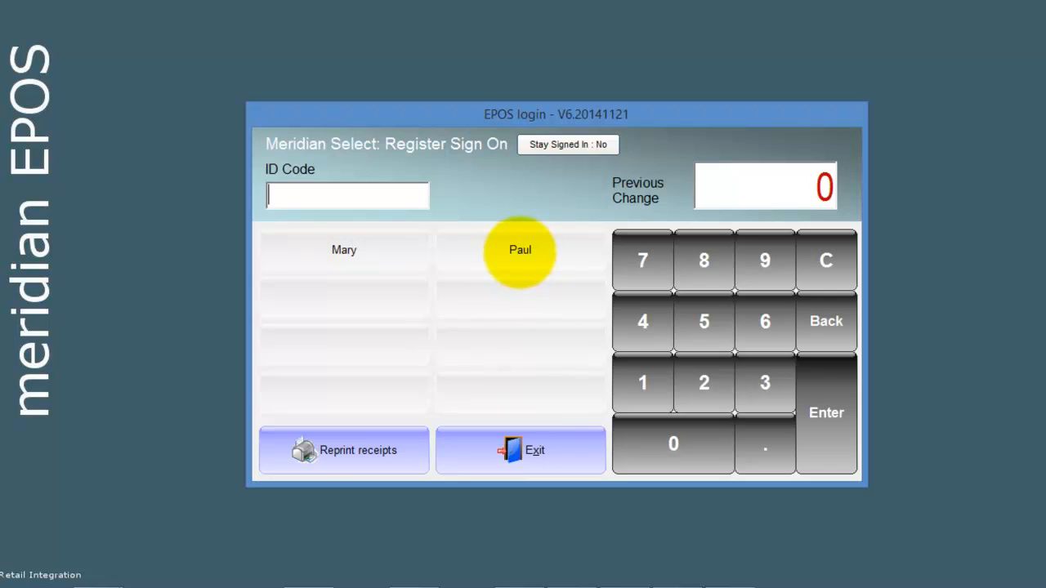
Sign on, check gift card 990000002's $60.15 balance with its $150 issue and $89.85 use history, then return to the sale.
left_click(519, 248)
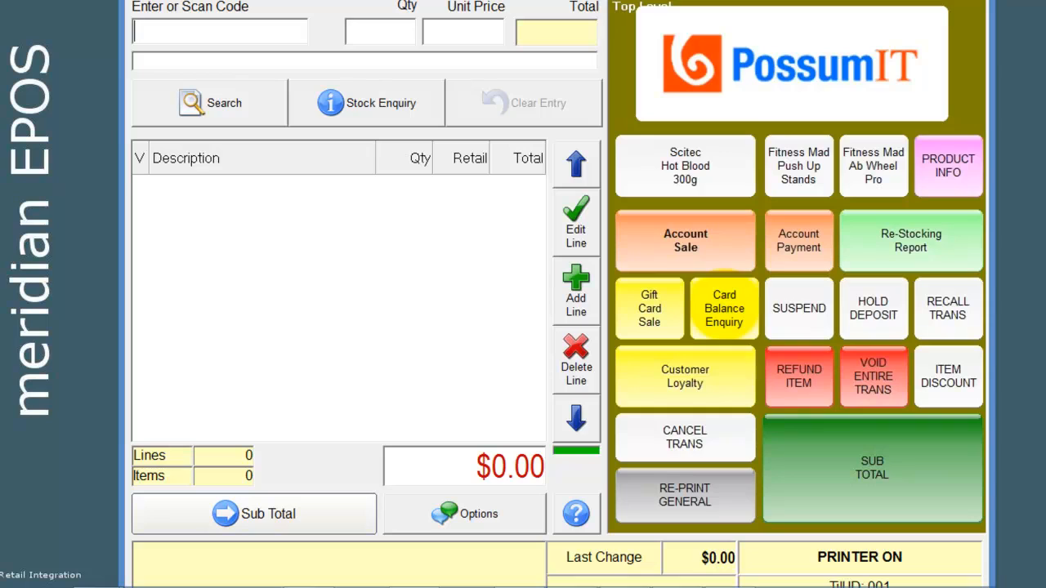
left_click(722, 307)
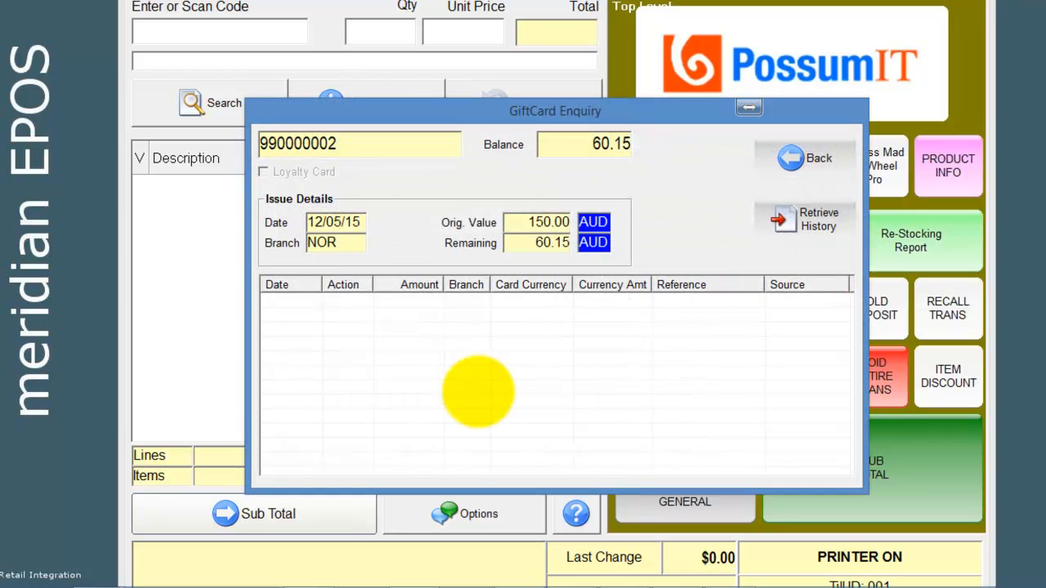
left_click(804, 219)
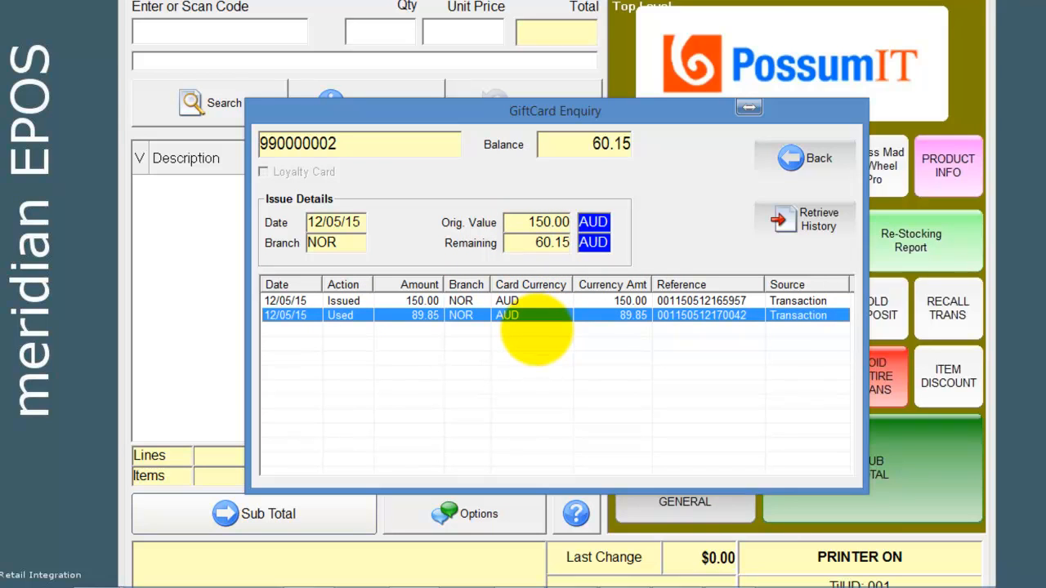
left_click(817, 157)
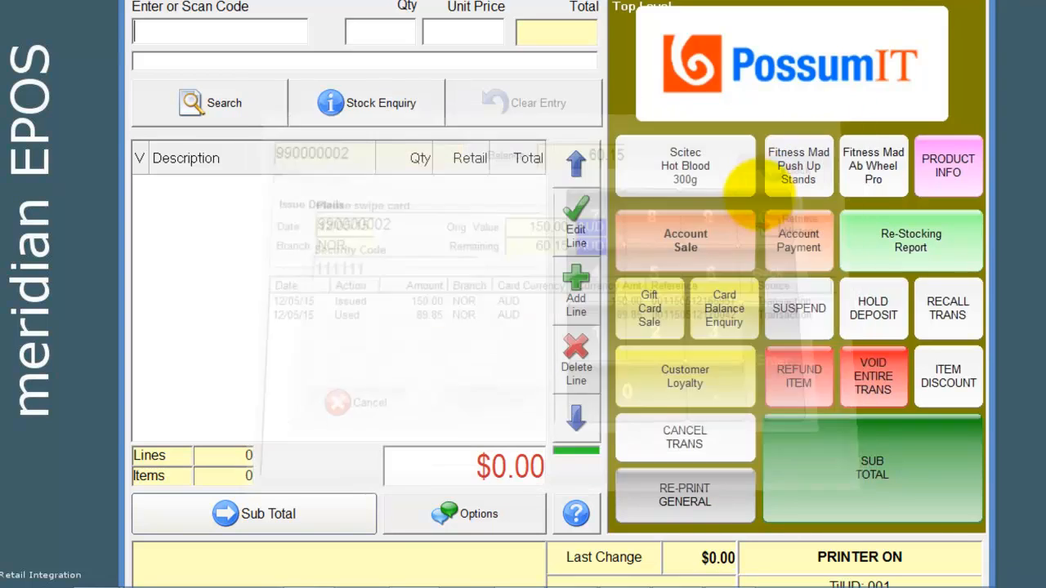